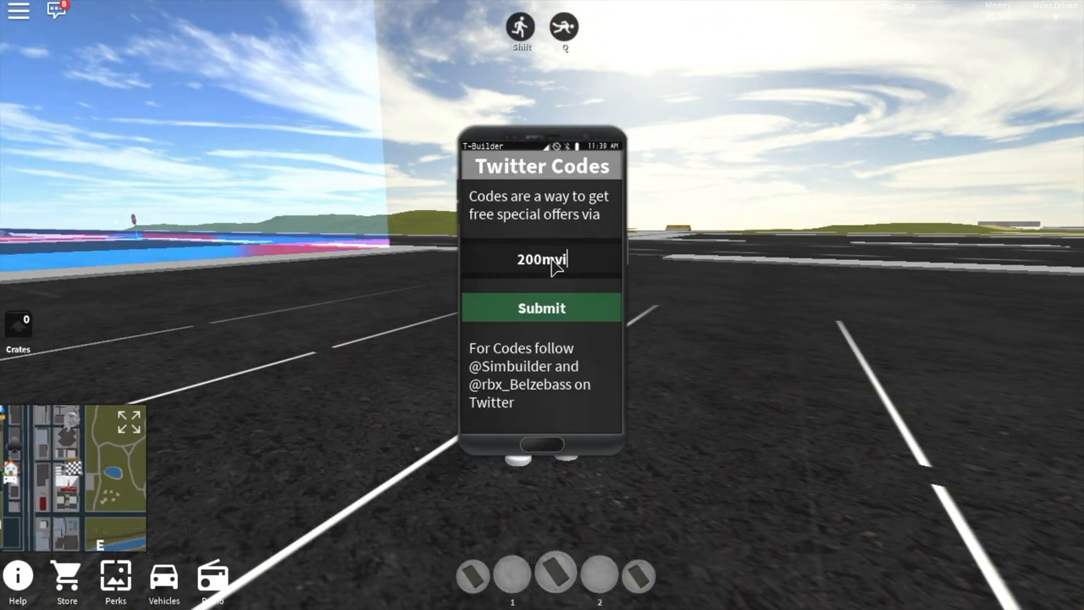
Redeem the 150mil, 1mil and other Twitter codes for in-game money
click(541, 308)
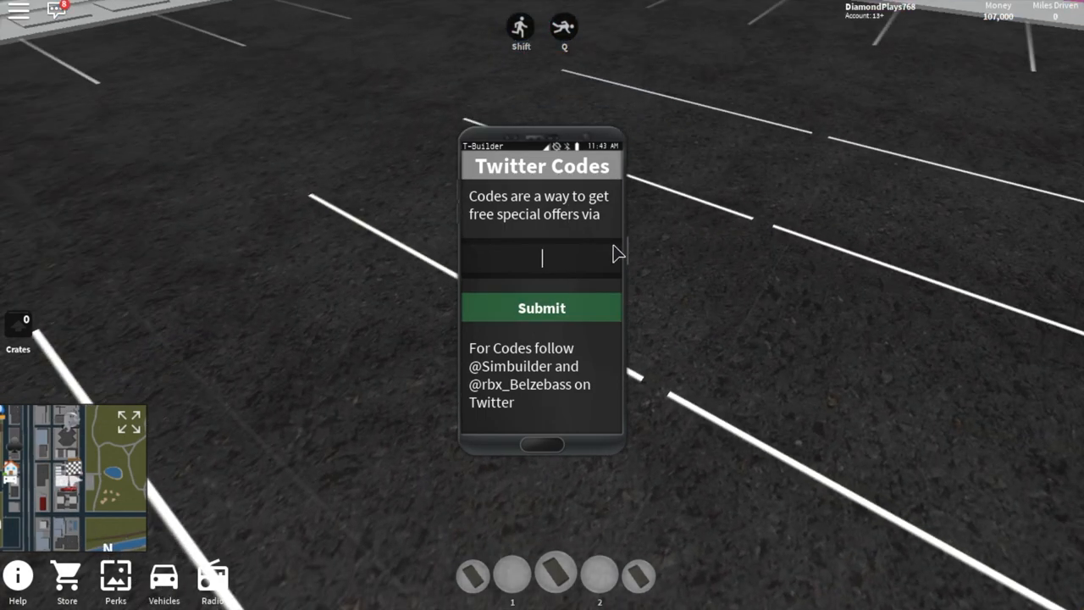
text(150mil)
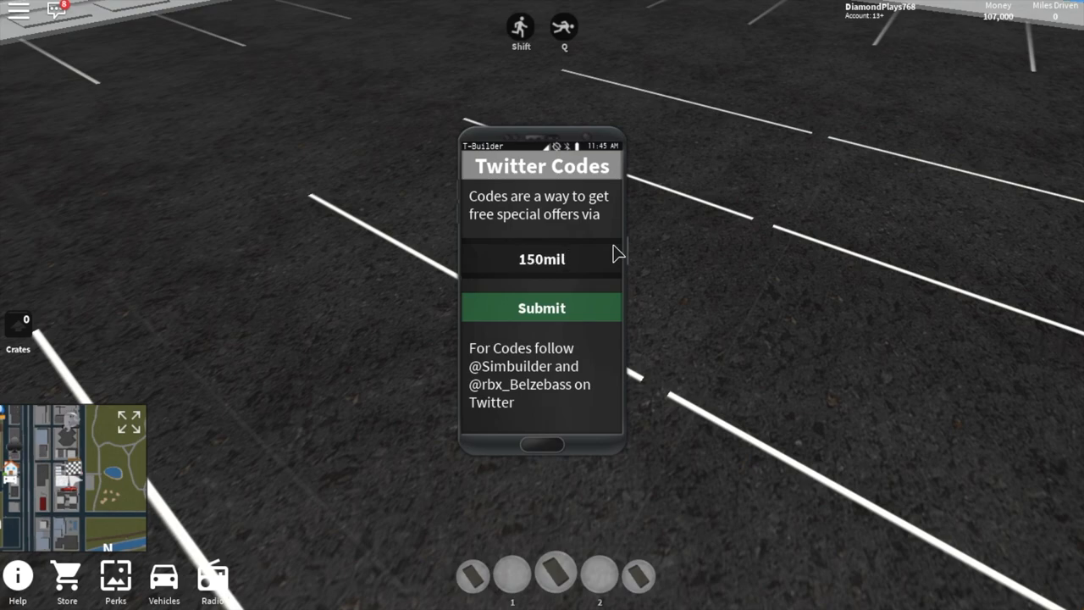
click(541, 306)
text(mat)
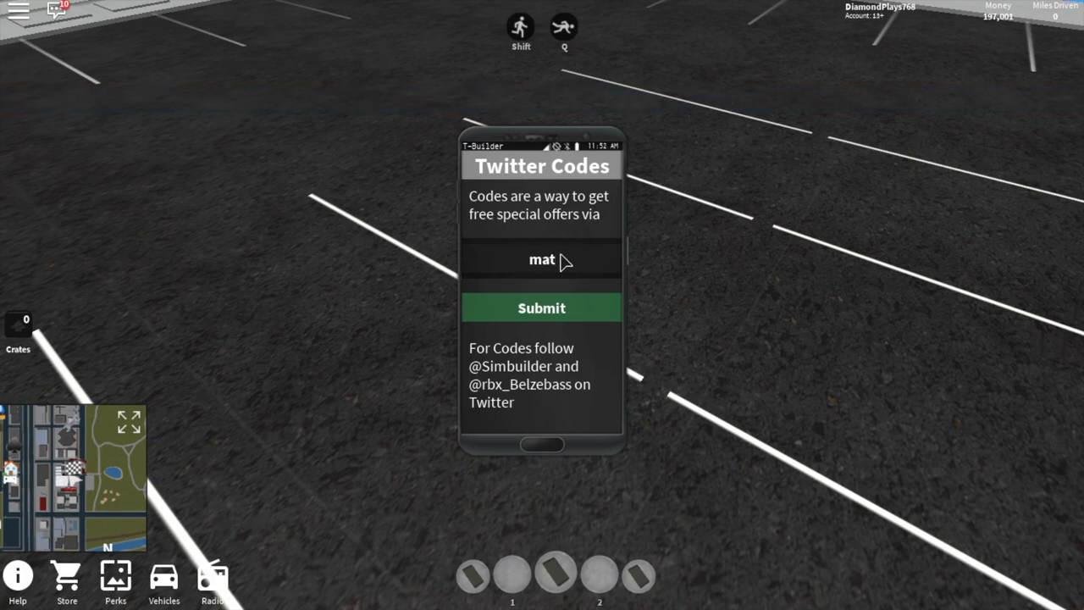
click(541, 307)
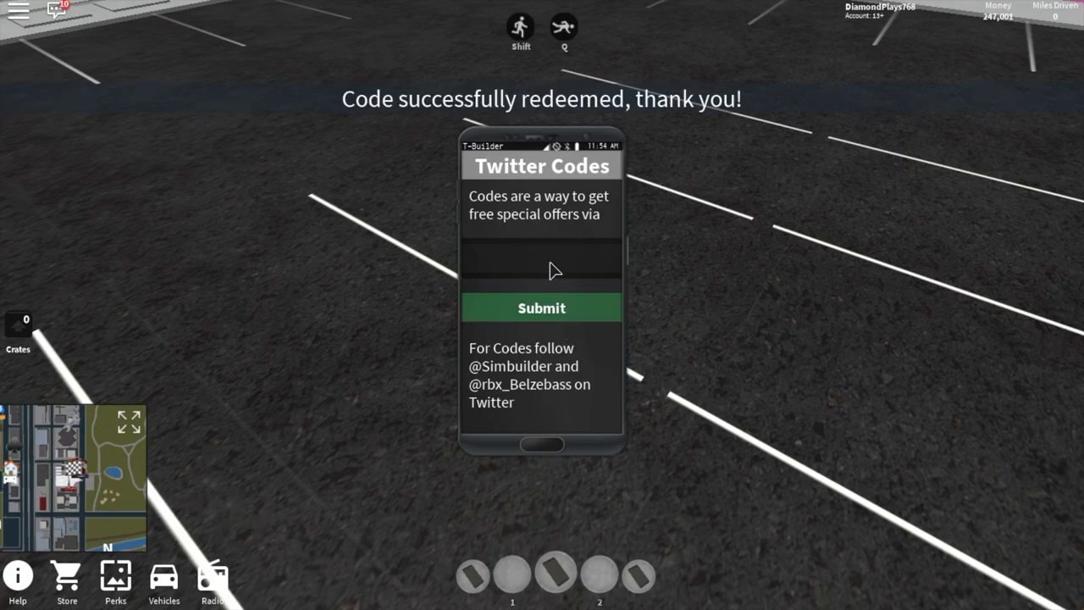
text(1mil)
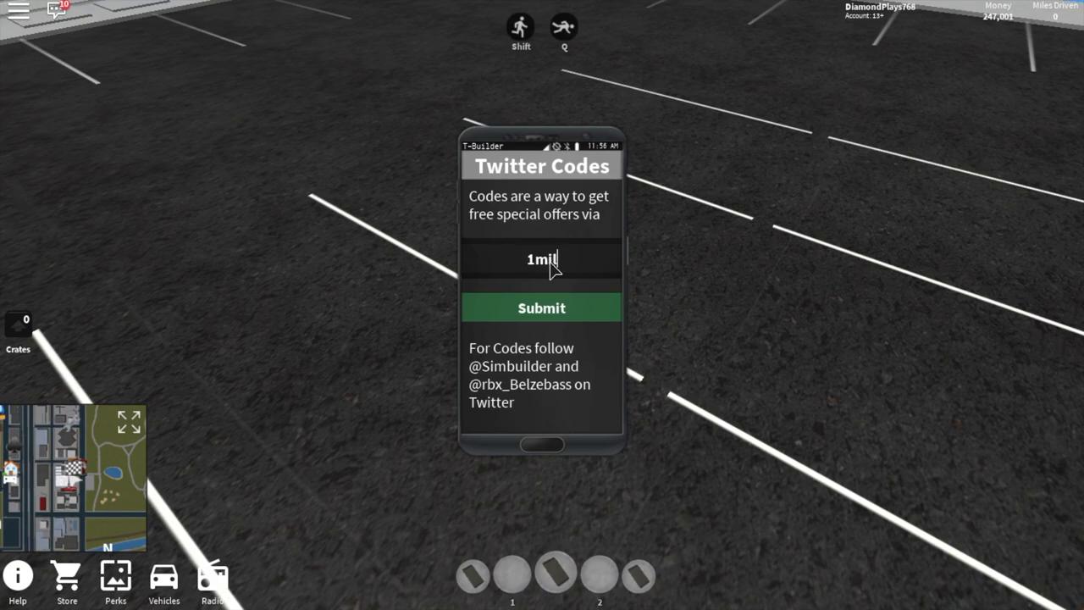
click(541, 307)
text(00mv)
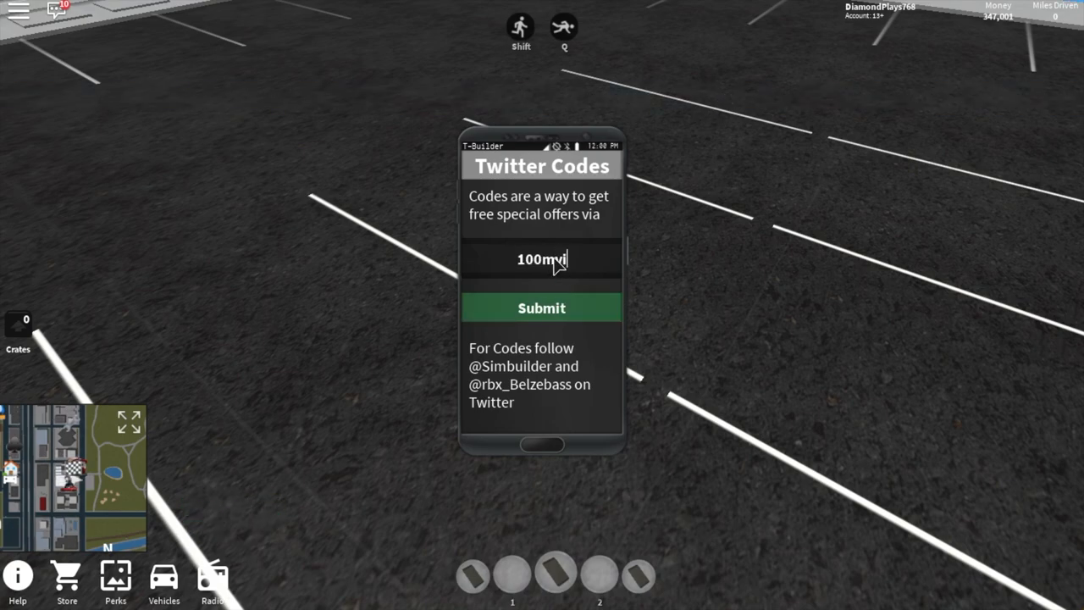
click(541, 307)
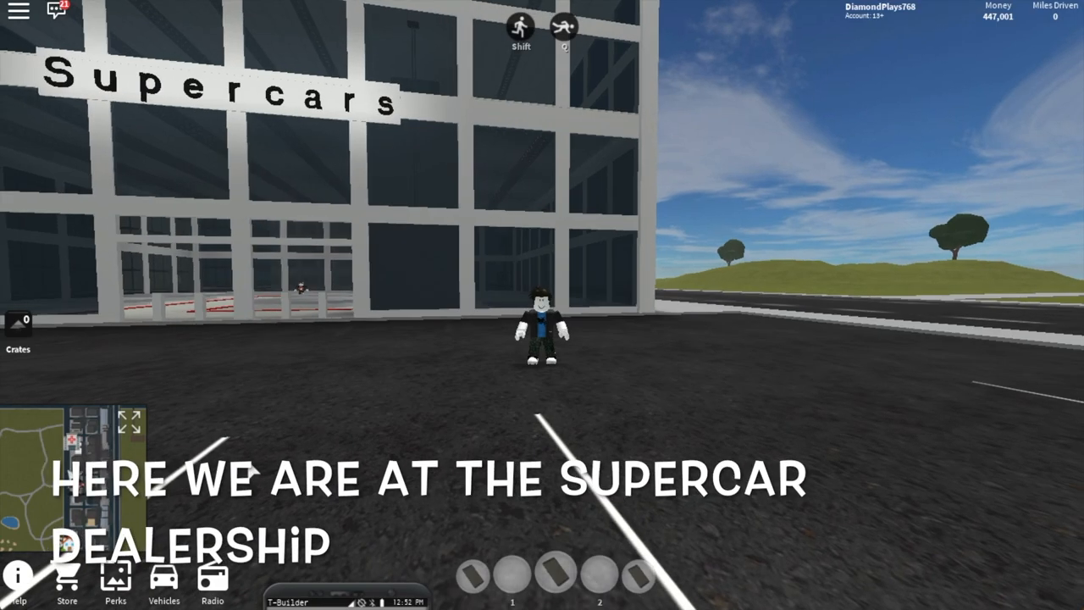
Walk into the Supercars showroom up to the McLaren 650s GT3 display
key(w)
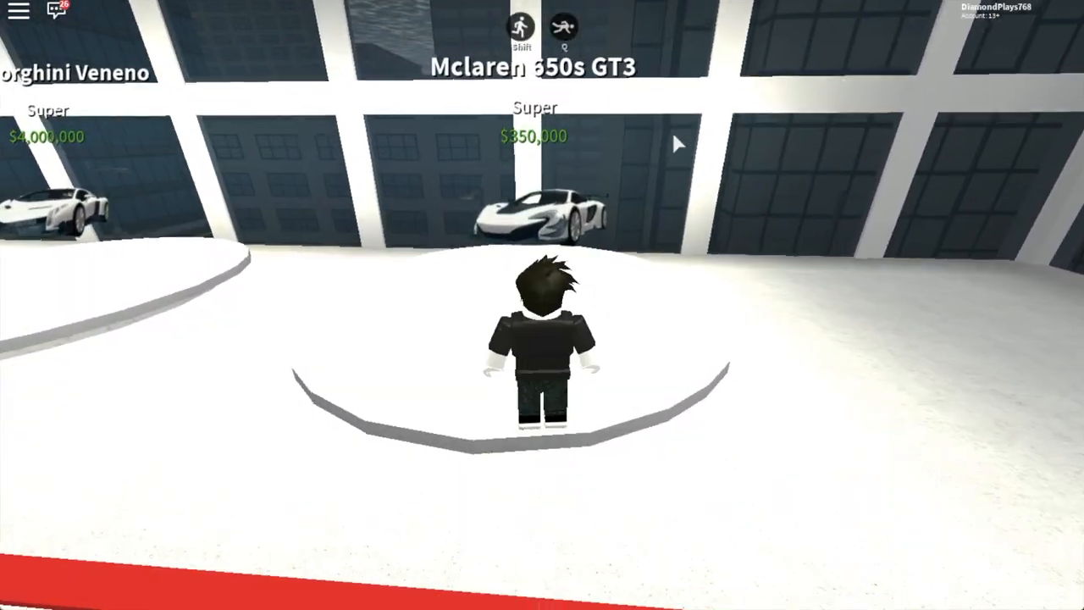
View the McLaren 650s GT3, then buy the Mercedes Benz AMG in Really black
click(534, 212)
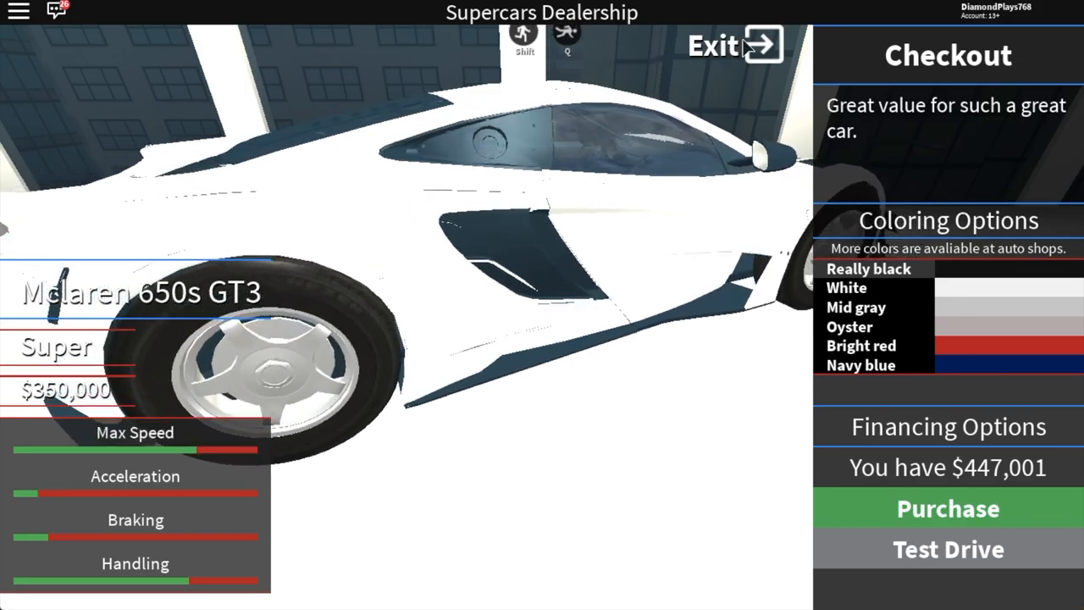
click(753, 45)
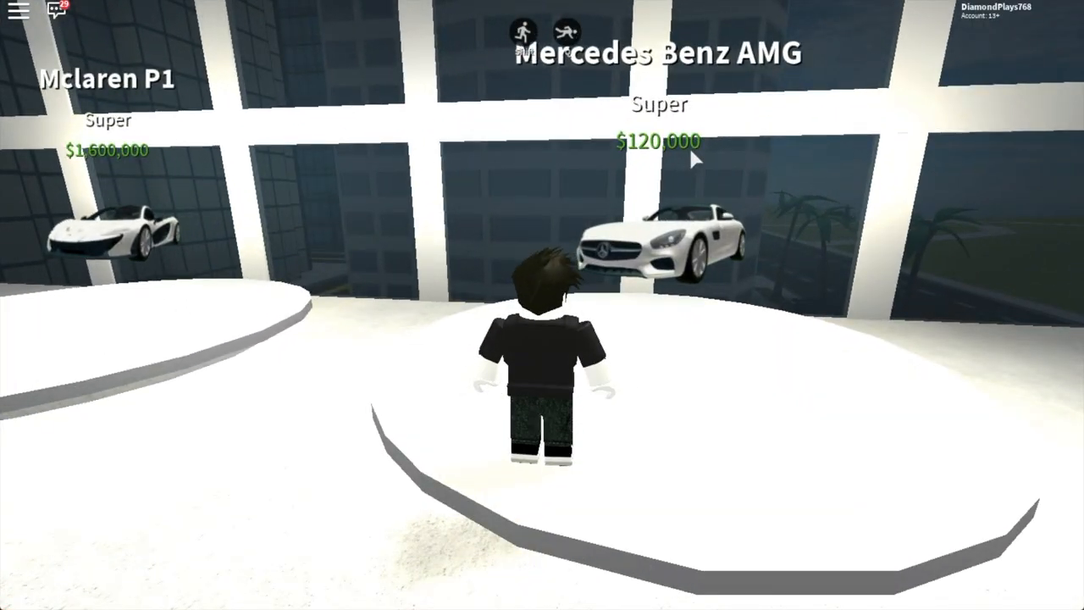
click(660, 237)
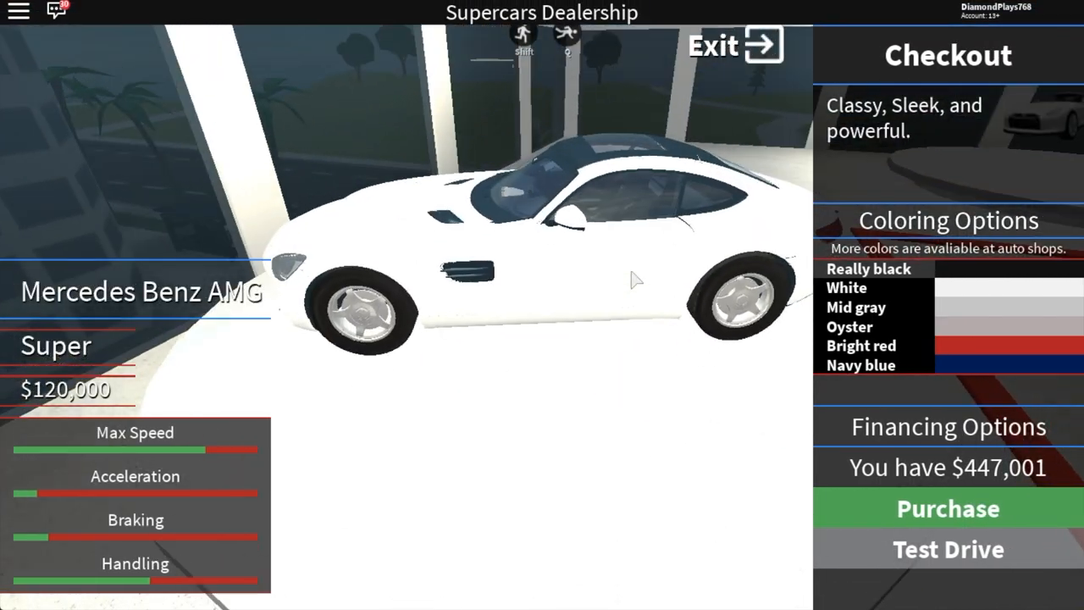
click(871, 268)
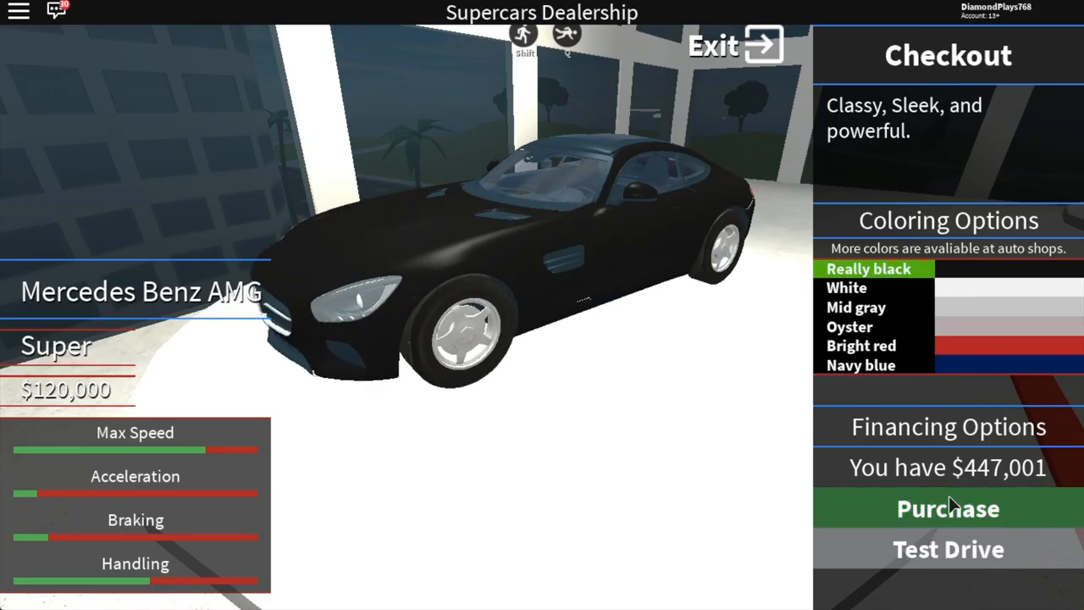
click(946, 508)
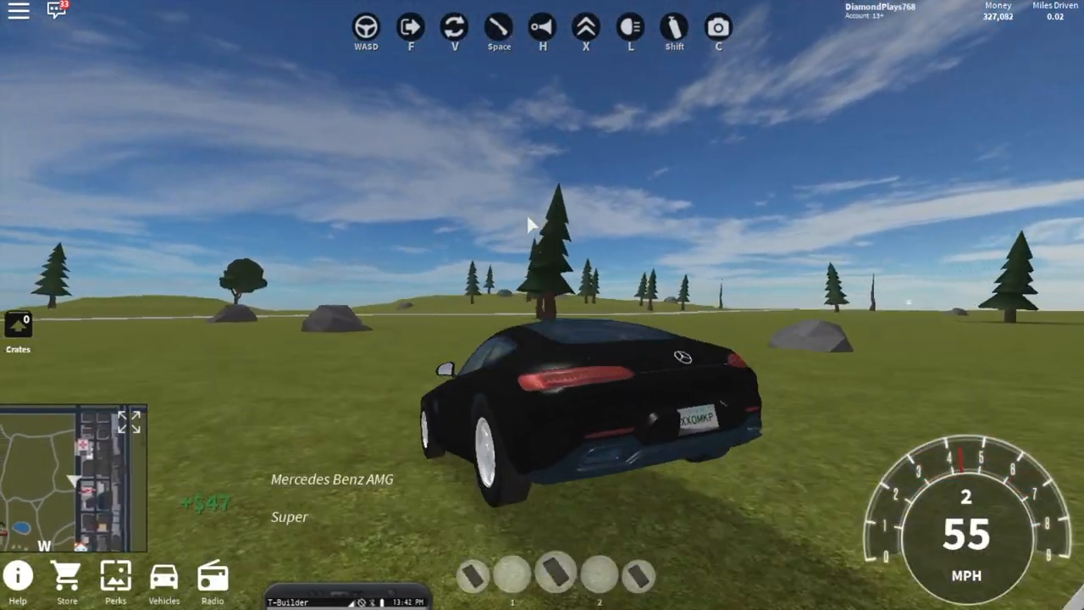
Drive the black Mercedes across the grass to the road near the Auto Shop
key(w)
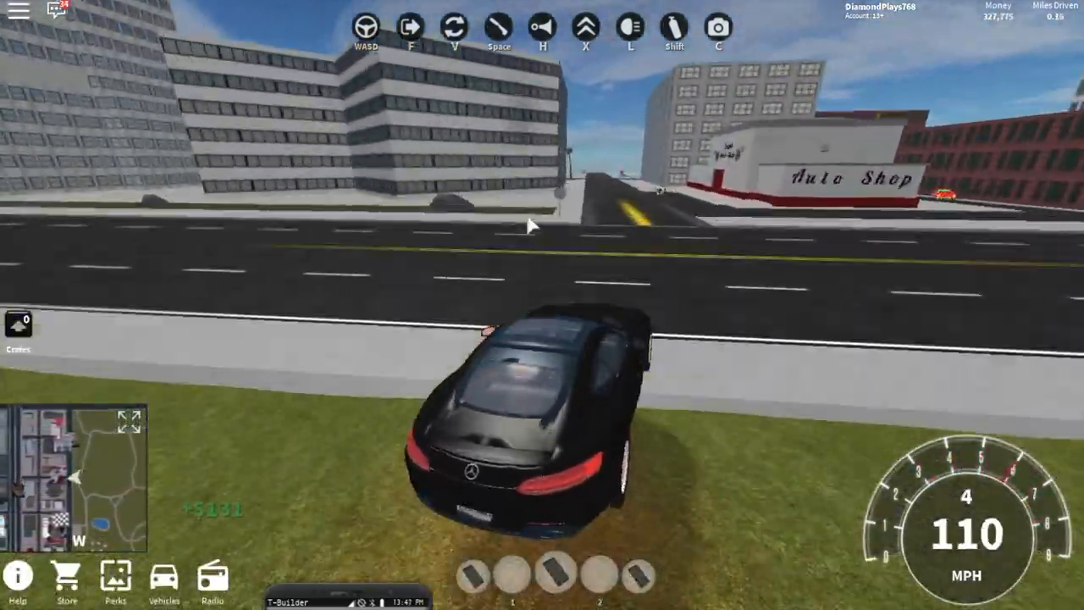
key(w)
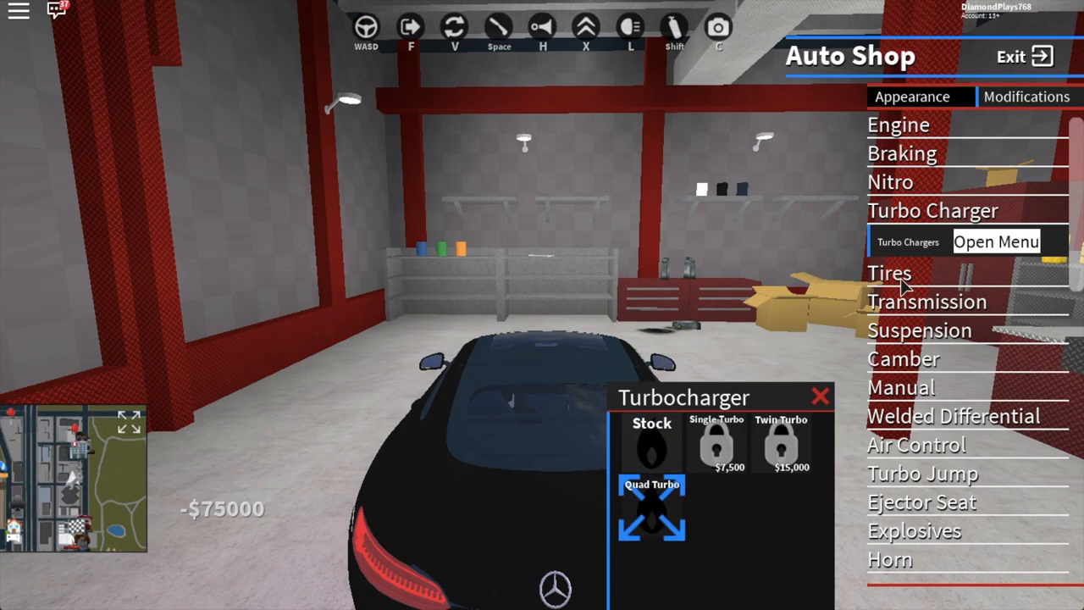
Buy the Low Rider ride height for $30,000, dismissing the Monster Truck offer
click(889, 273)
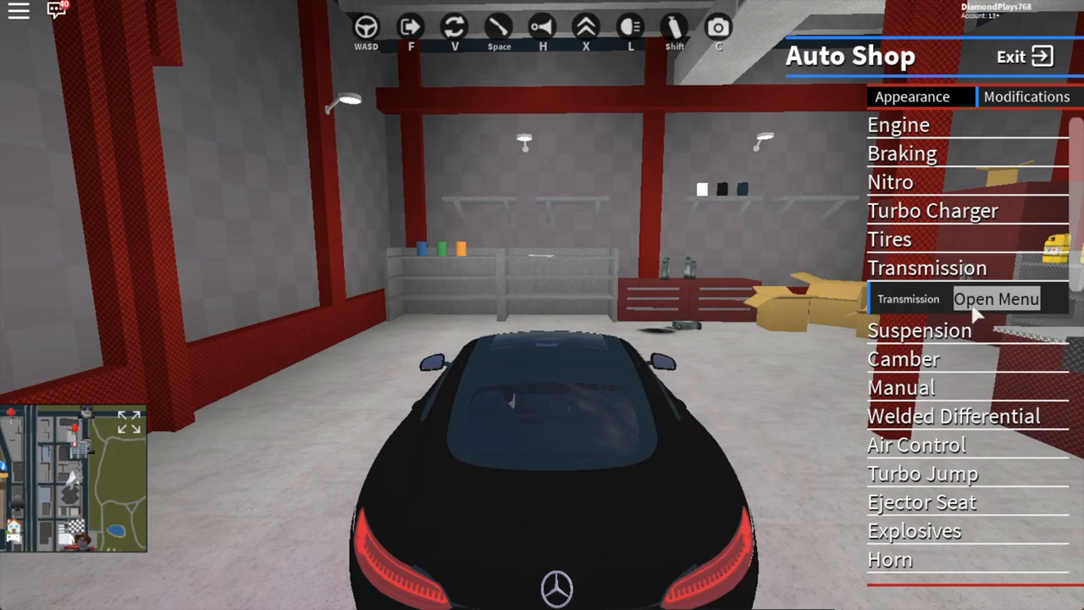
click(919, 296)
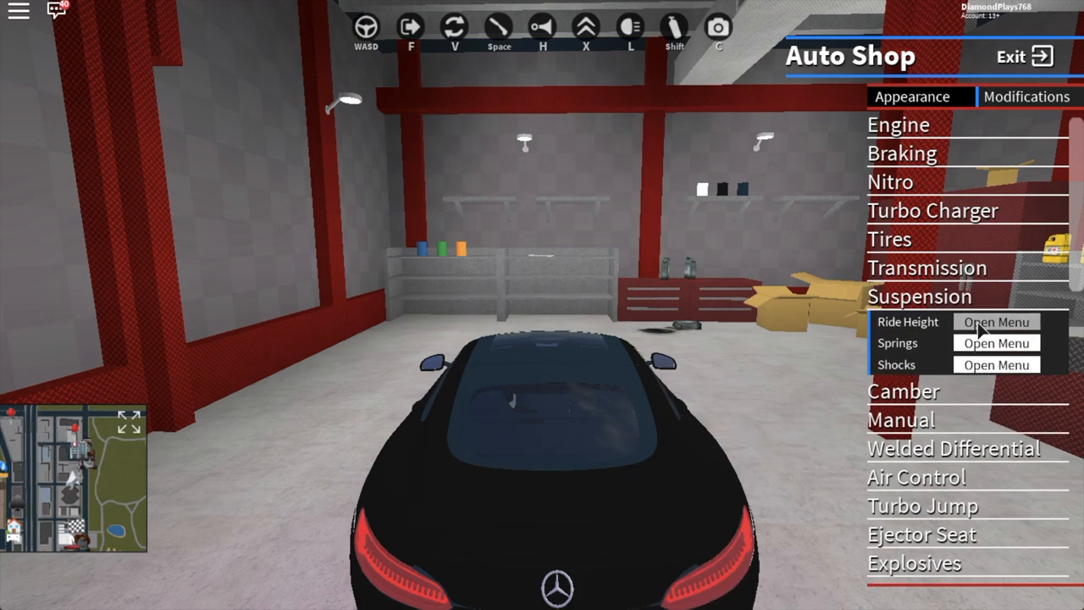
click(996, 321)
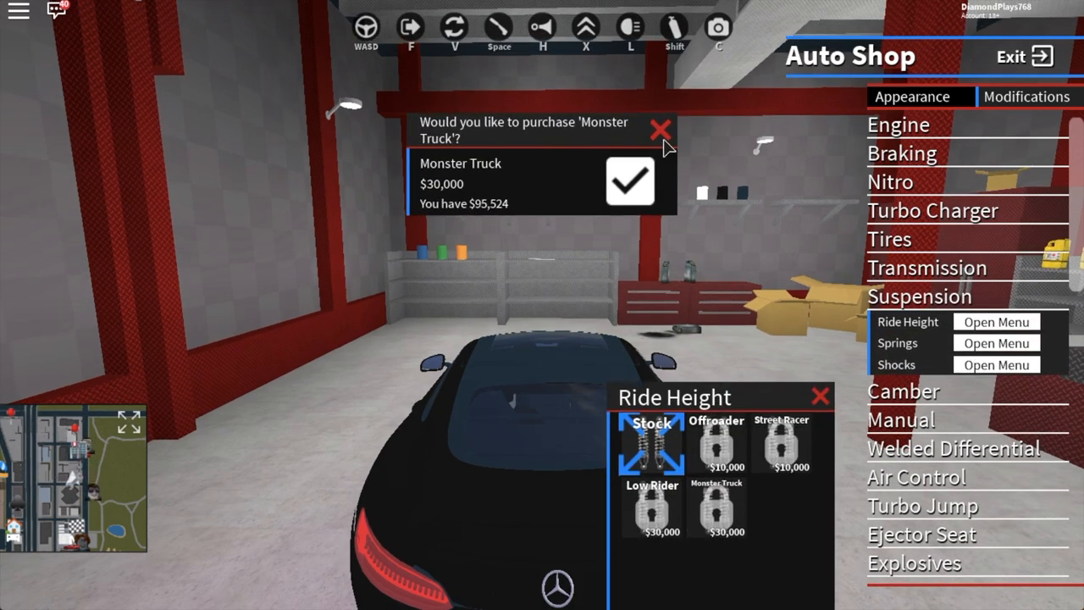
click(630, 184)
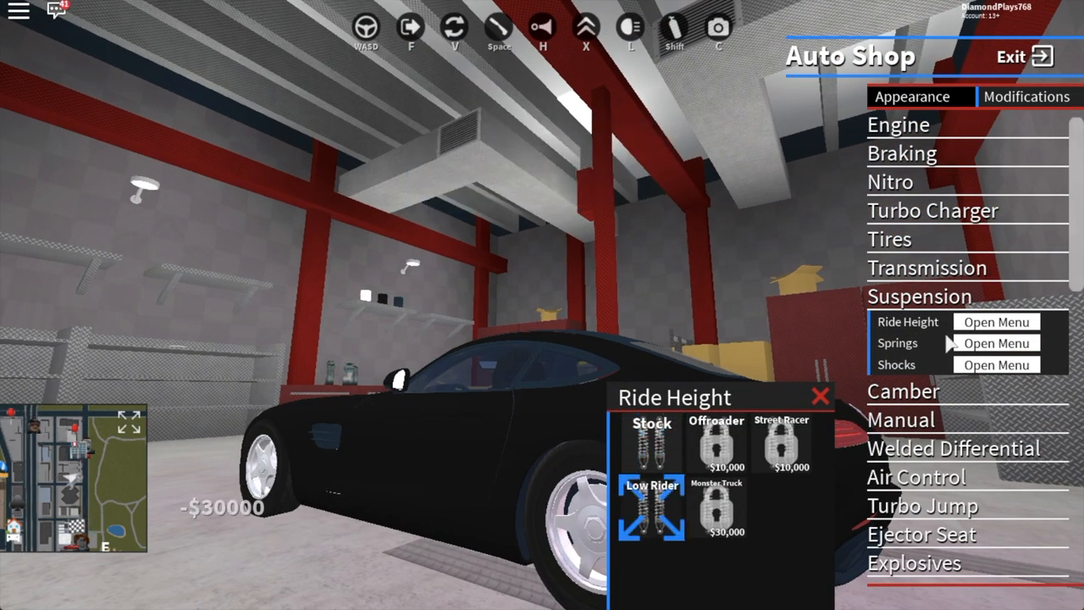
click(995, 343)
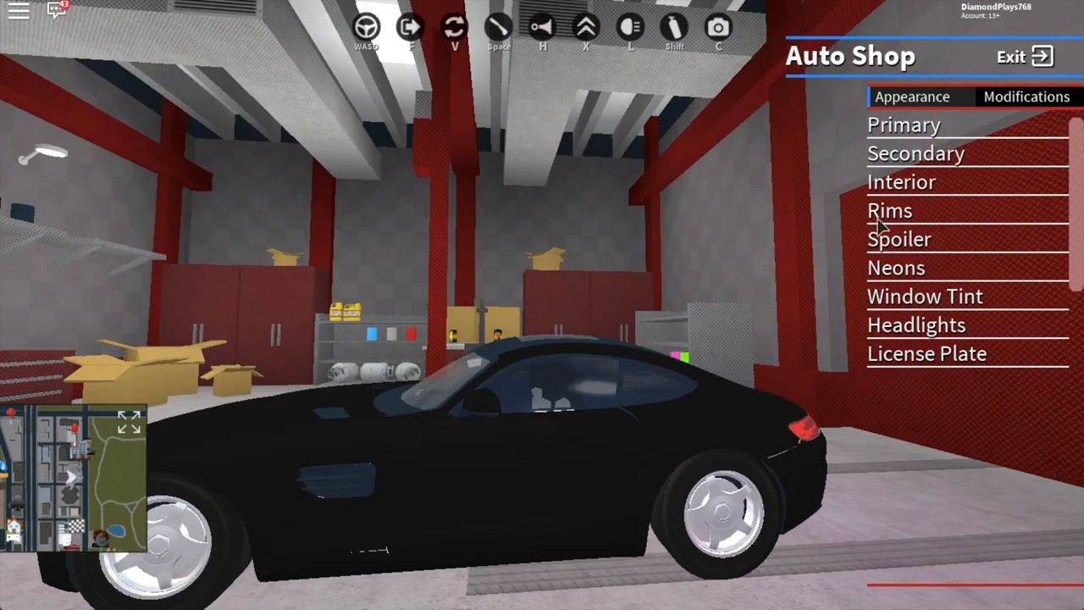
Paint the Mercedes red from the paint colour swatches
click(903, 125)
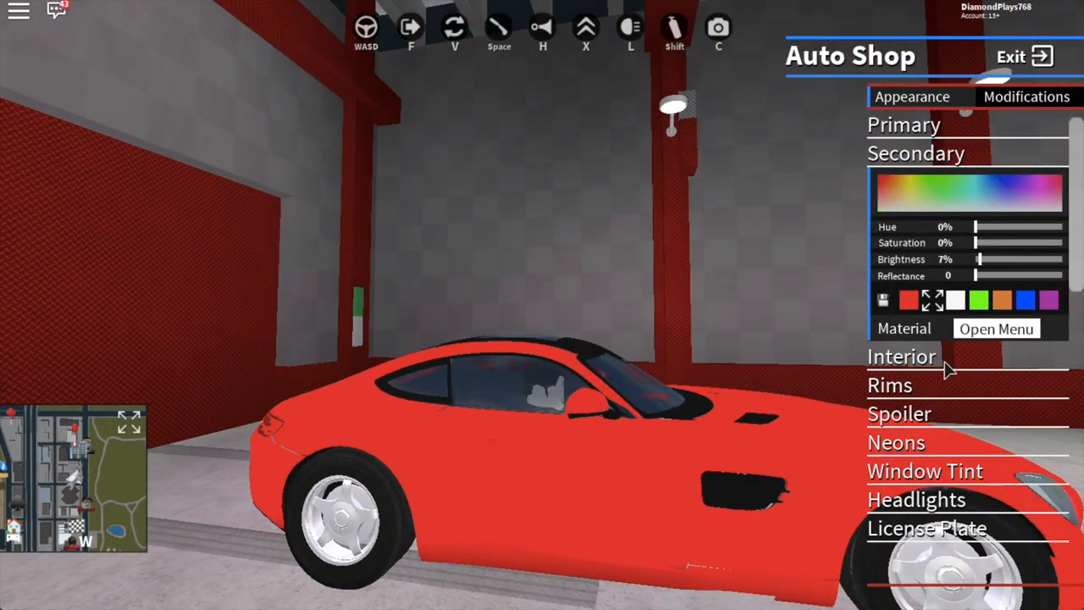
click(890, 385)
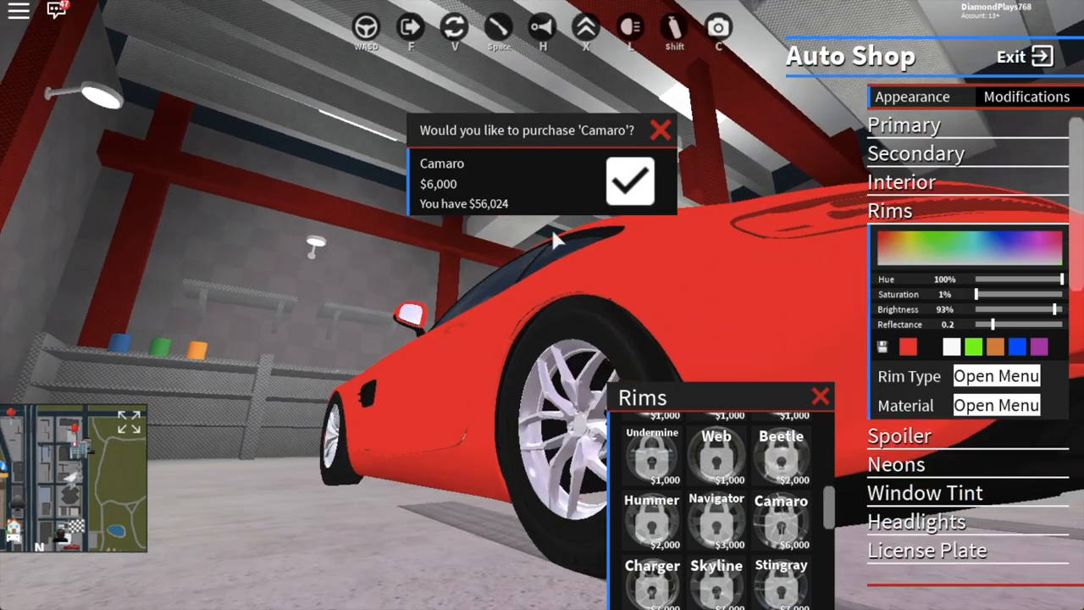
Buy white Camaro rims for $6,000, pick Slim tires and a Diamond vanity plate, then exit
click(1027, 96)
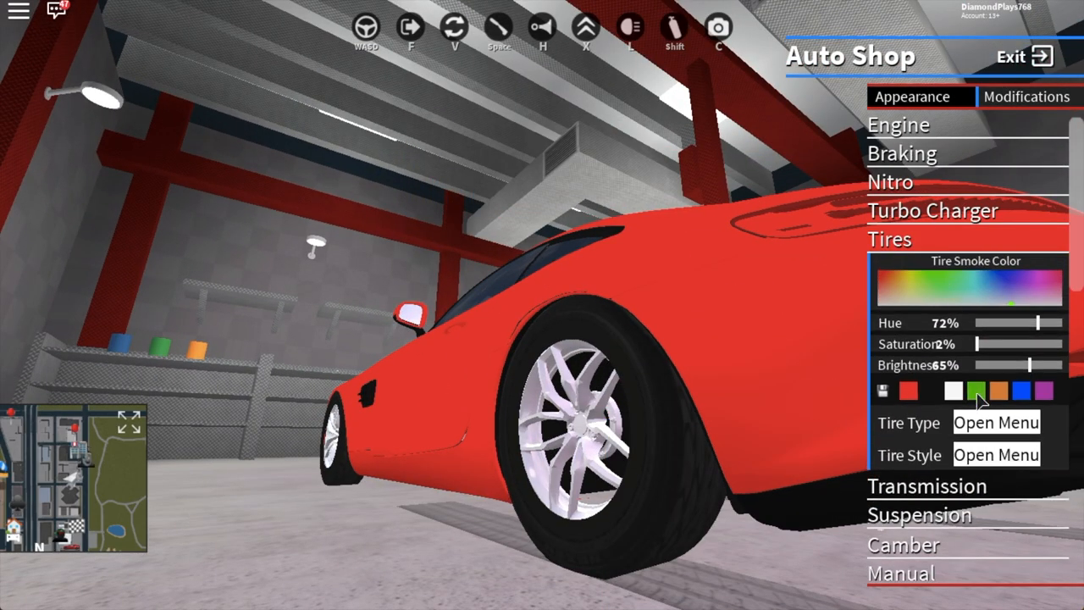
click(996, 423)
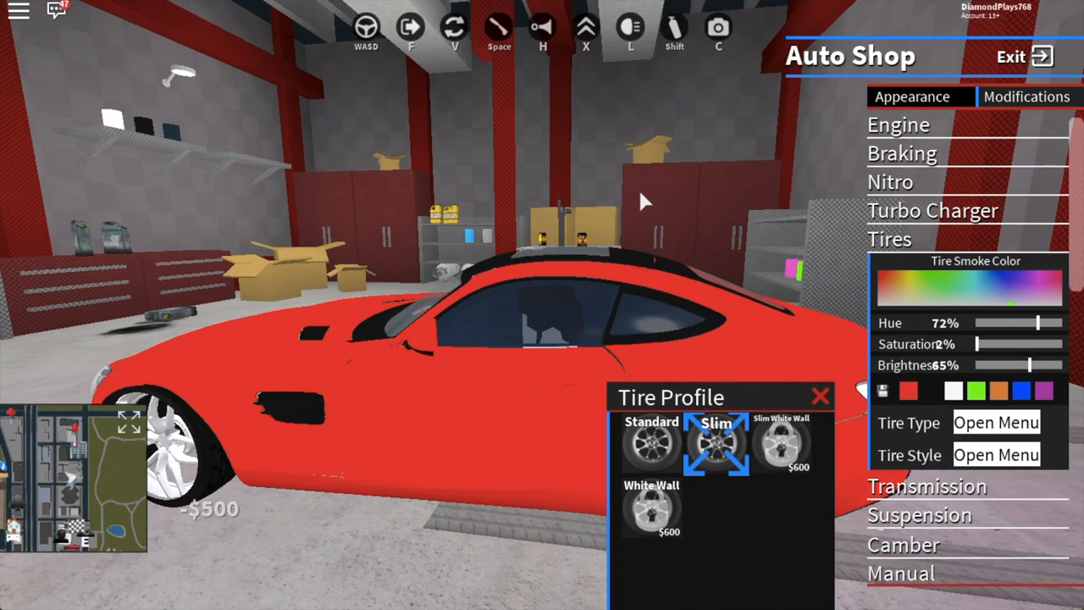
click(919, 96)
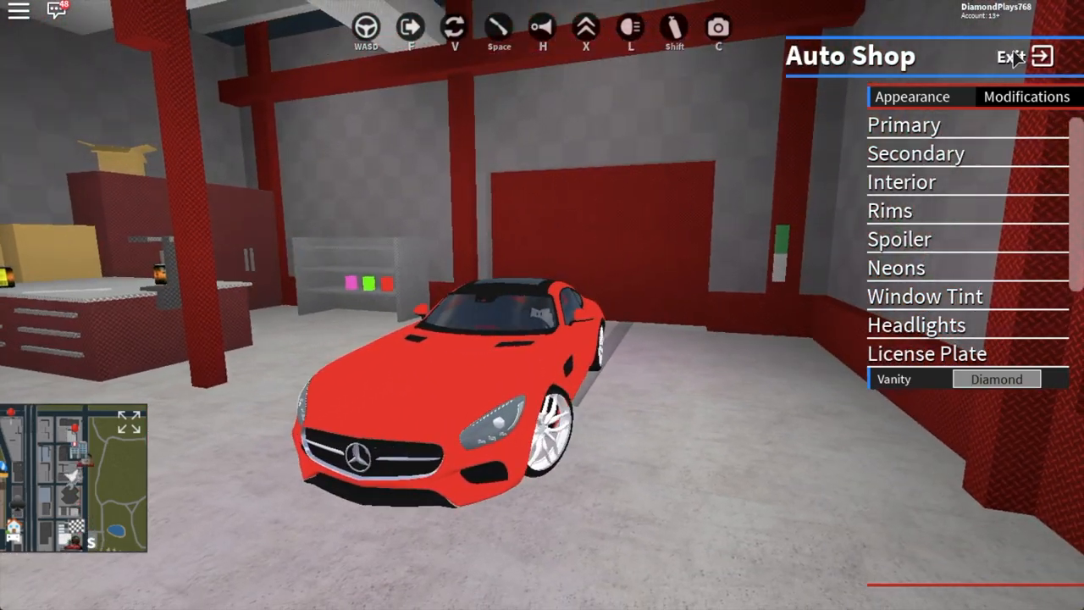
click(1046, 55)
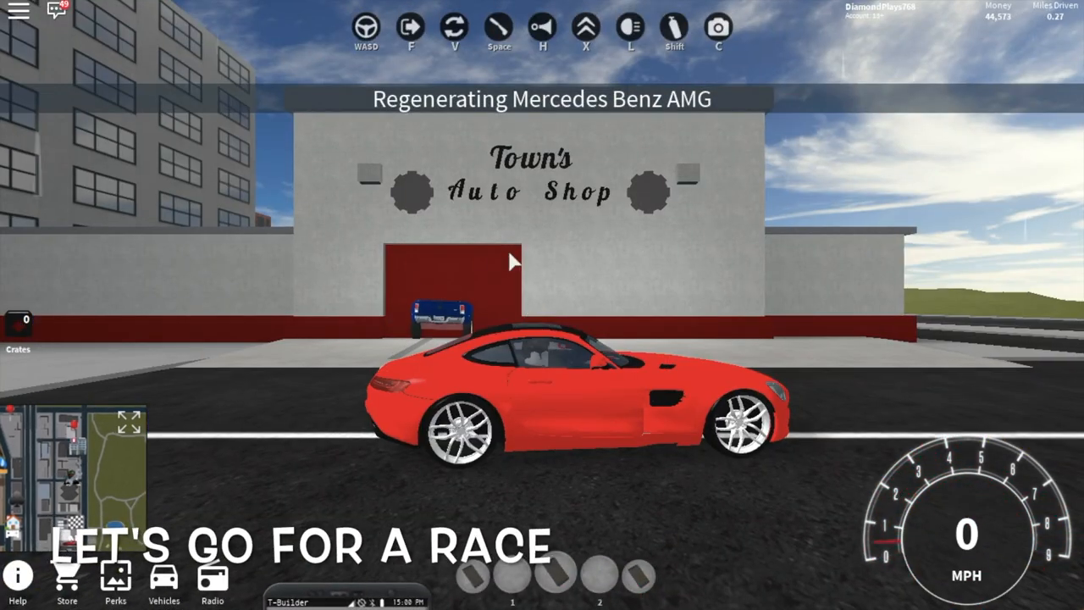
Drive the red Mercedes from the Auto Shop to the Airport Quarter Mile start pad
key(w)
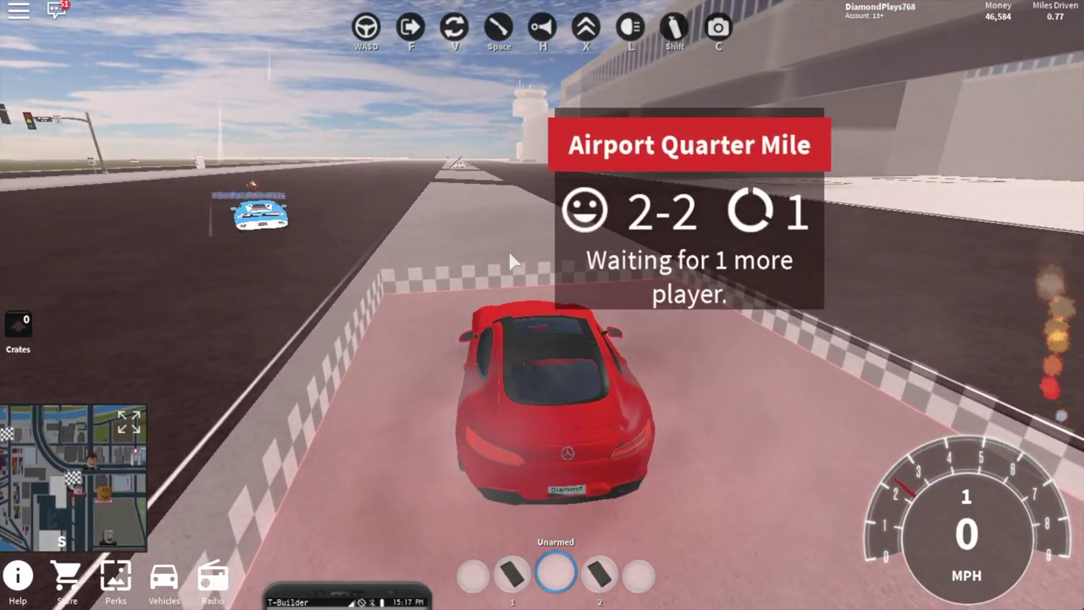
Park in the quarter-mile start zone and accelerate off the line when the race begins
key(w)
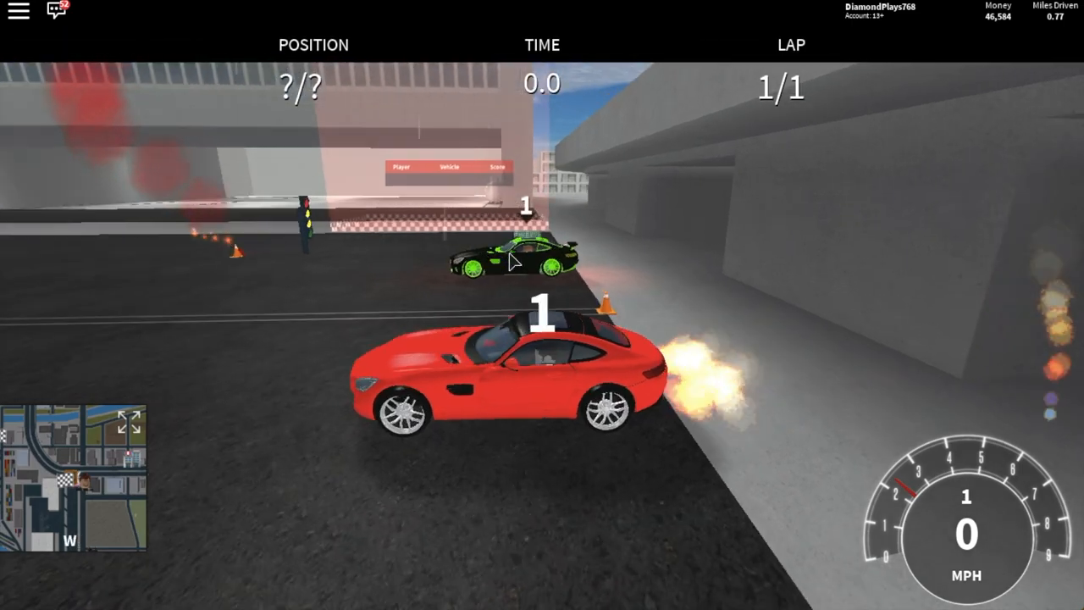
key(w)
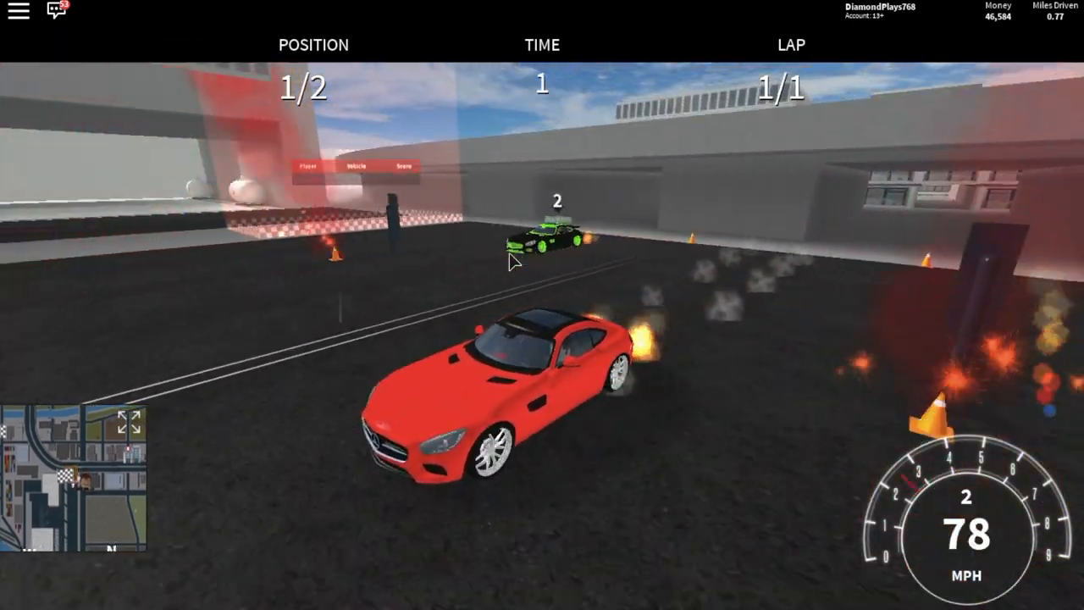